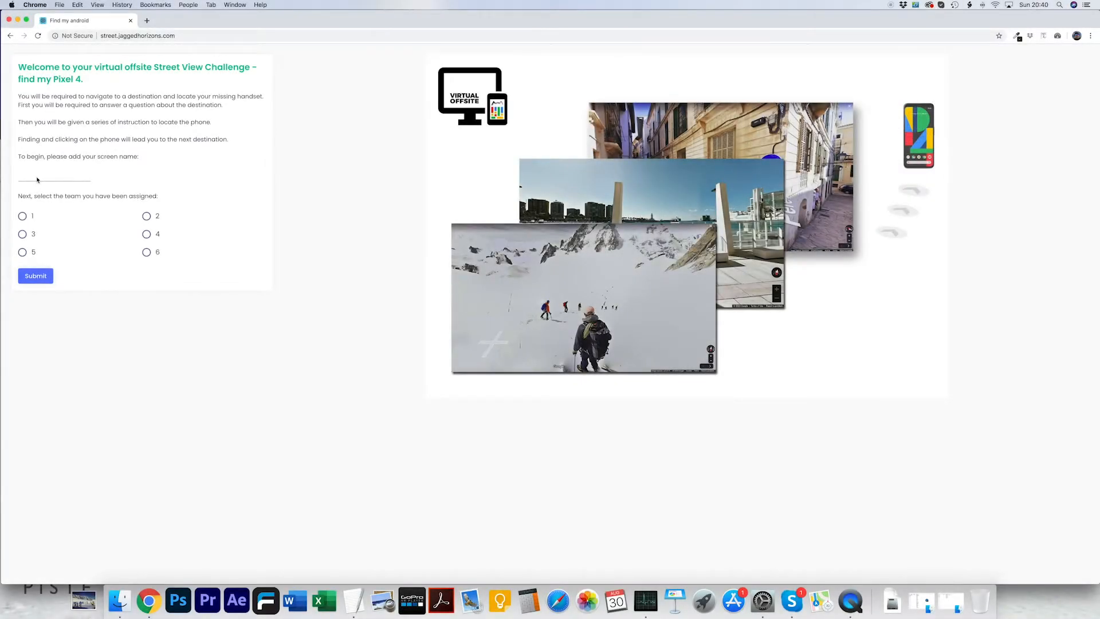
Step: Enter the screen name 'tim', choose team 3, and submit to begin question one
left_click(54, 177)
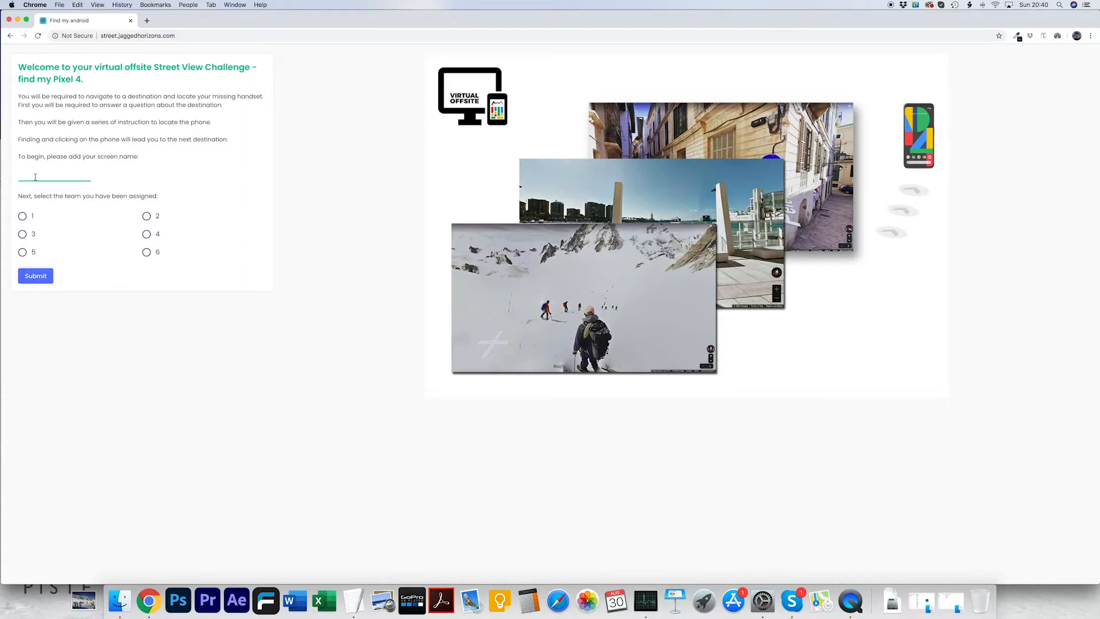
type("tim")
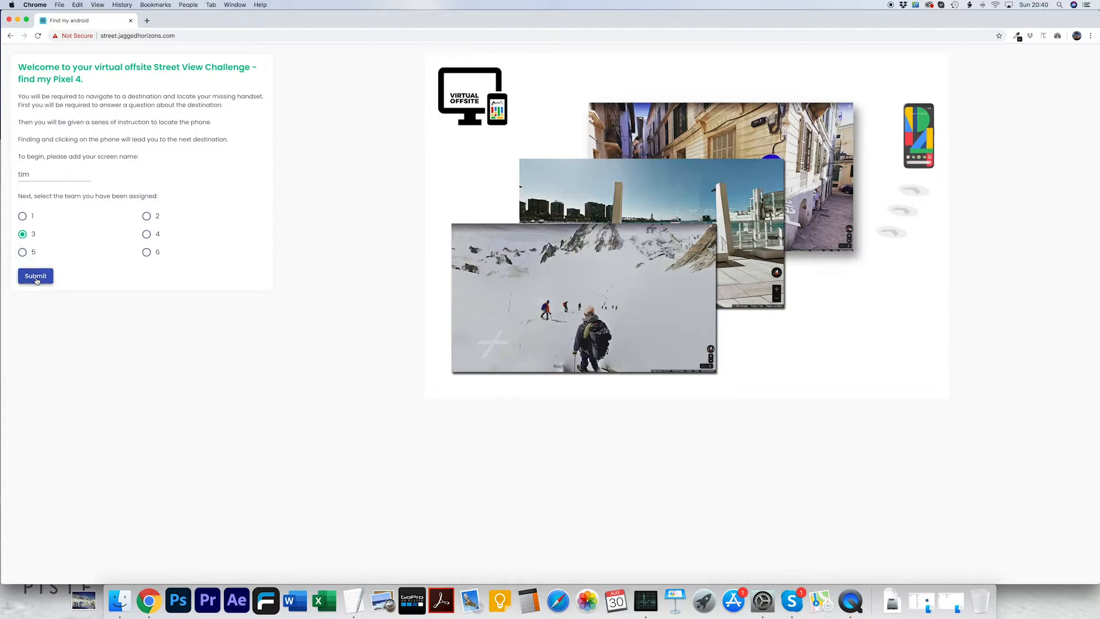
left_click(35, 276)
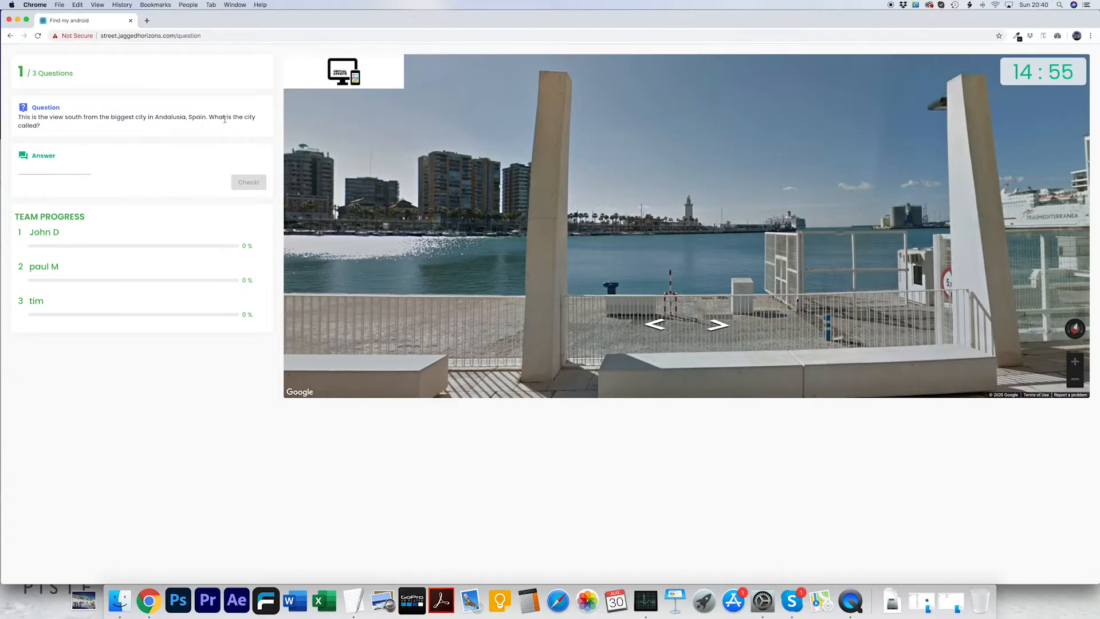
Step: Answer 'malaga' to the first question and check it
left_click(53, 169)
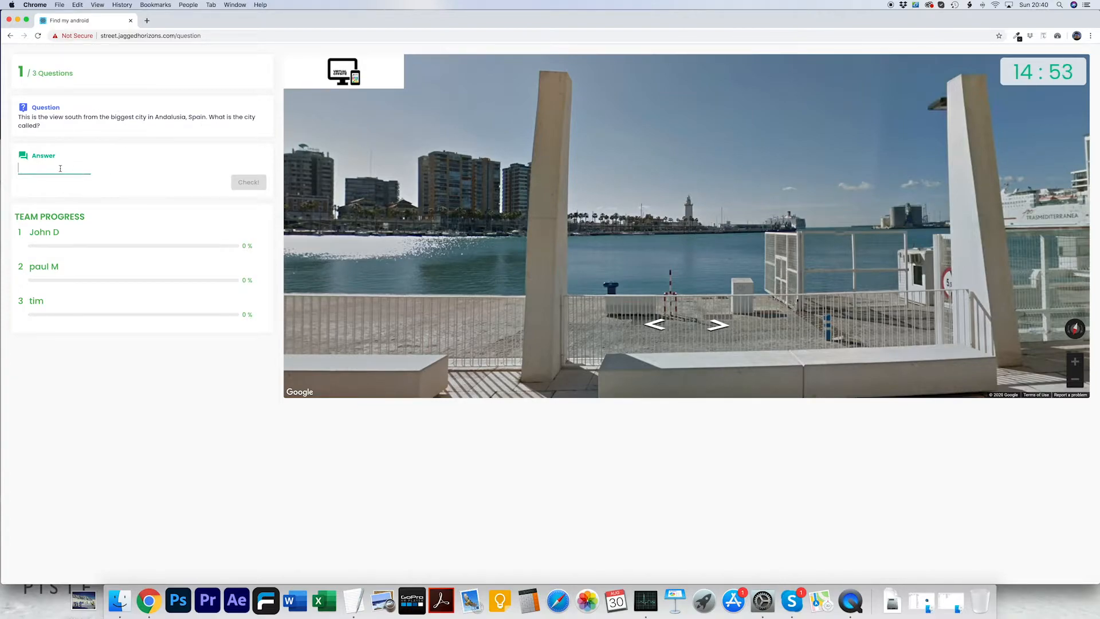
type("malaga")
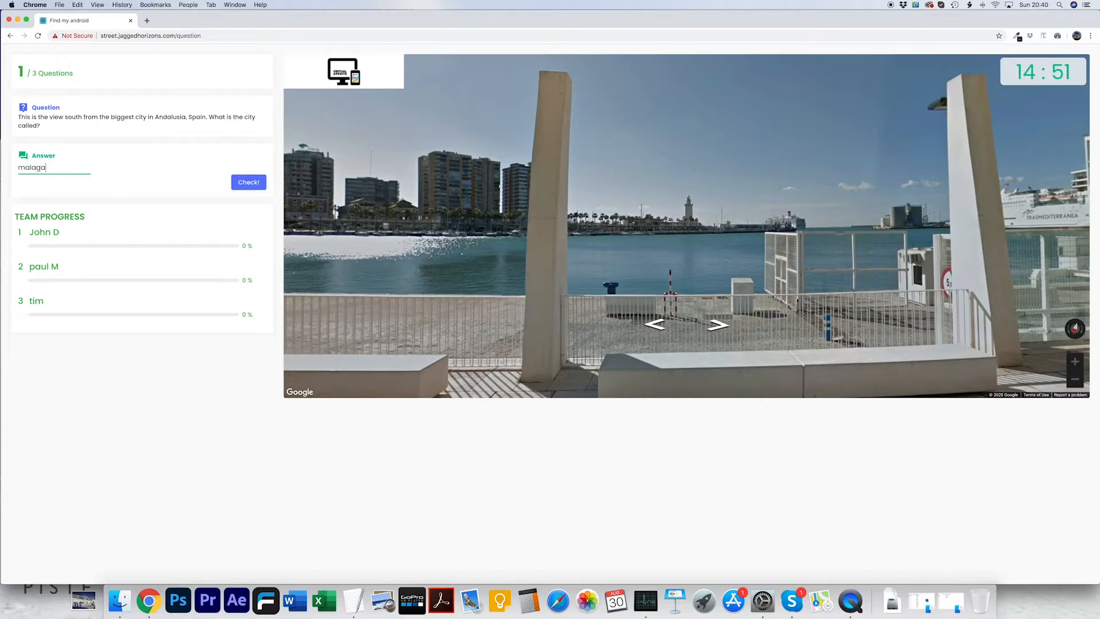
left_click(247, 182)
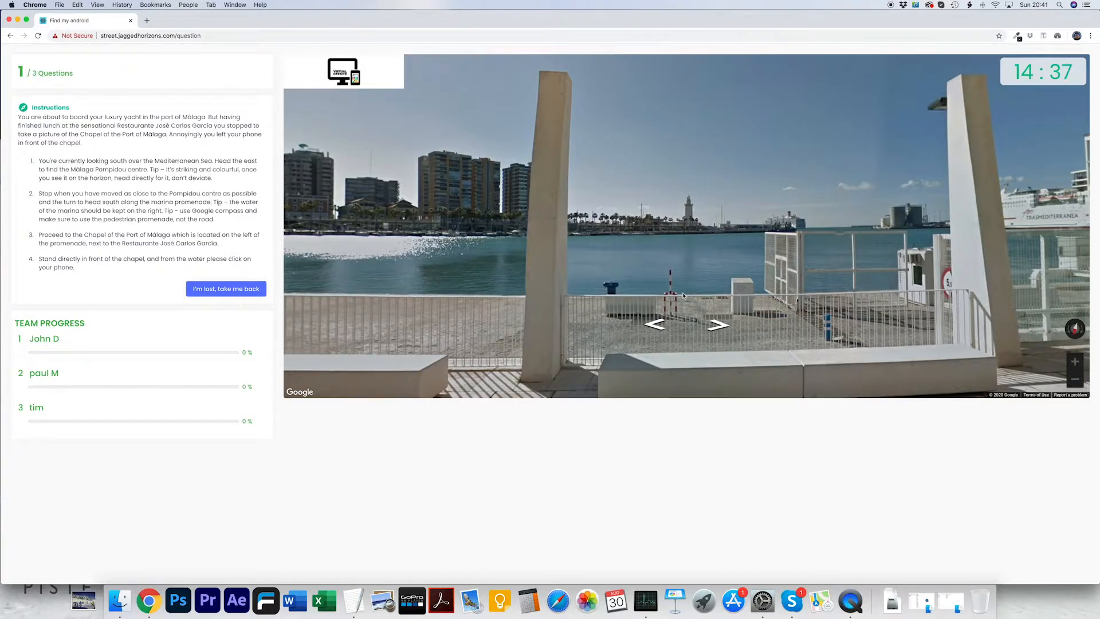
Step: Walk forward from the harbour lookout onto the palm-lined marina promenade
left_click(714, 325)
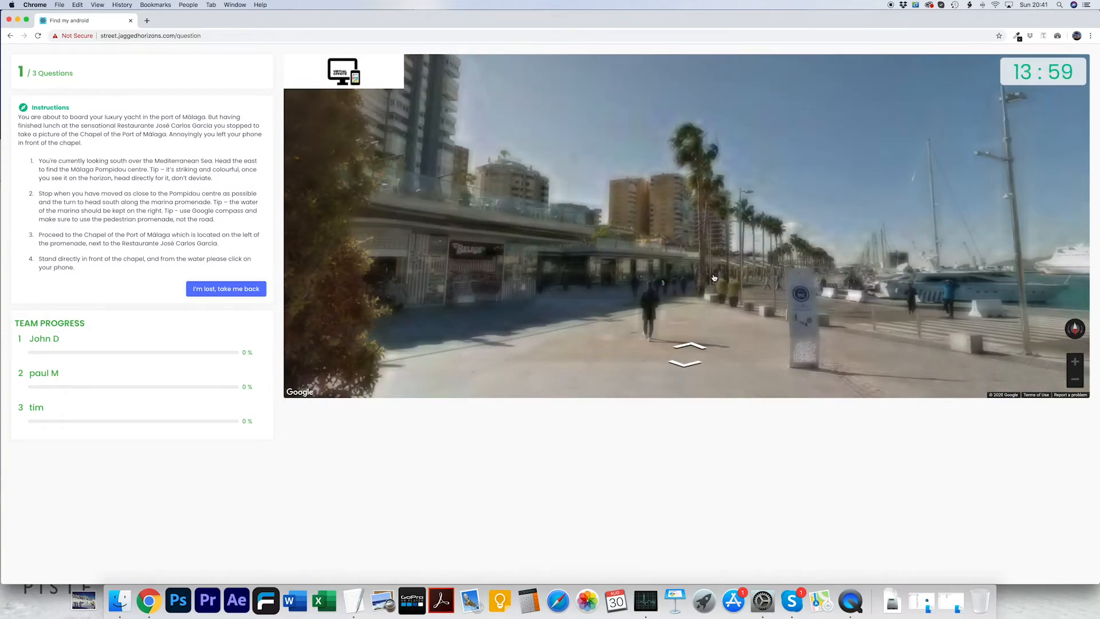
Step: Walk into the orange-tree chapel courtyard, click the phone, and dismiss the success message
left_click(686, 351)
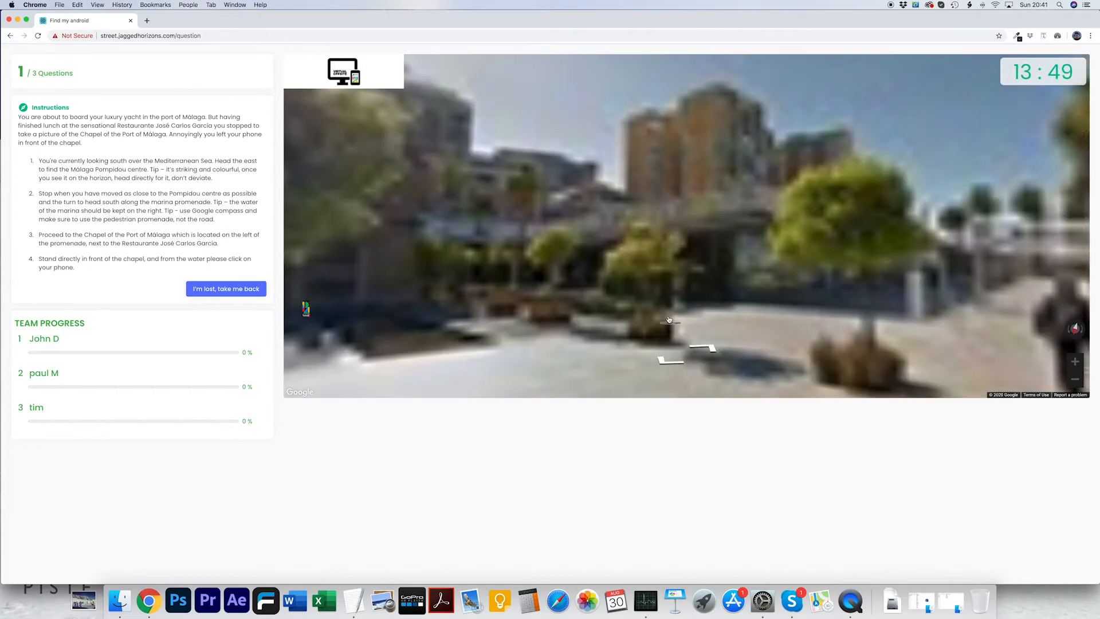
left_click(669, 319)
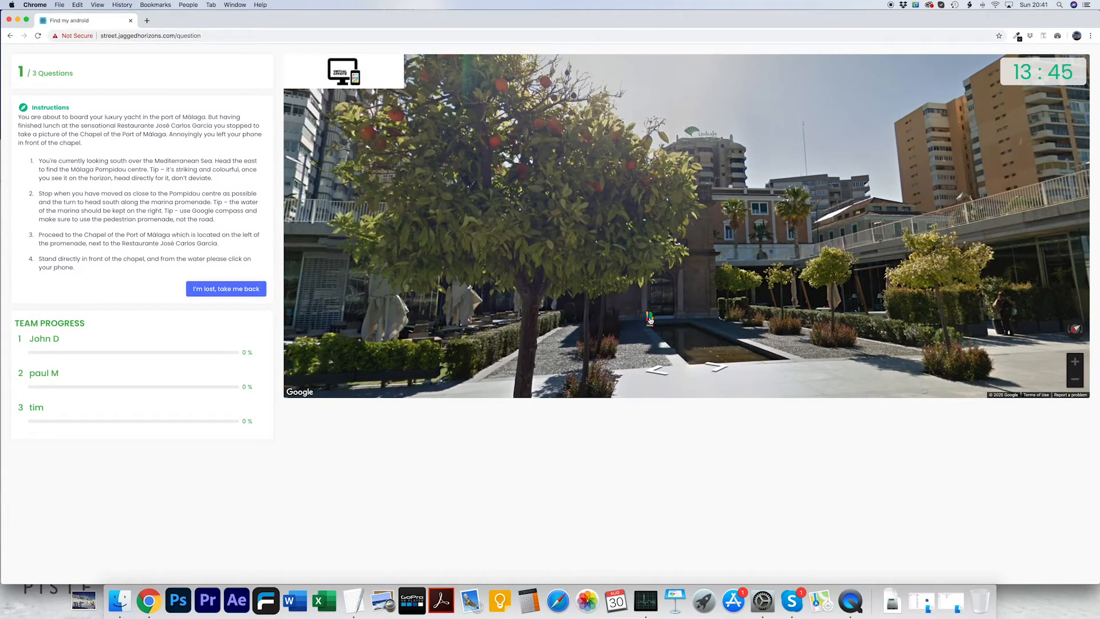
left_click(647, 317)
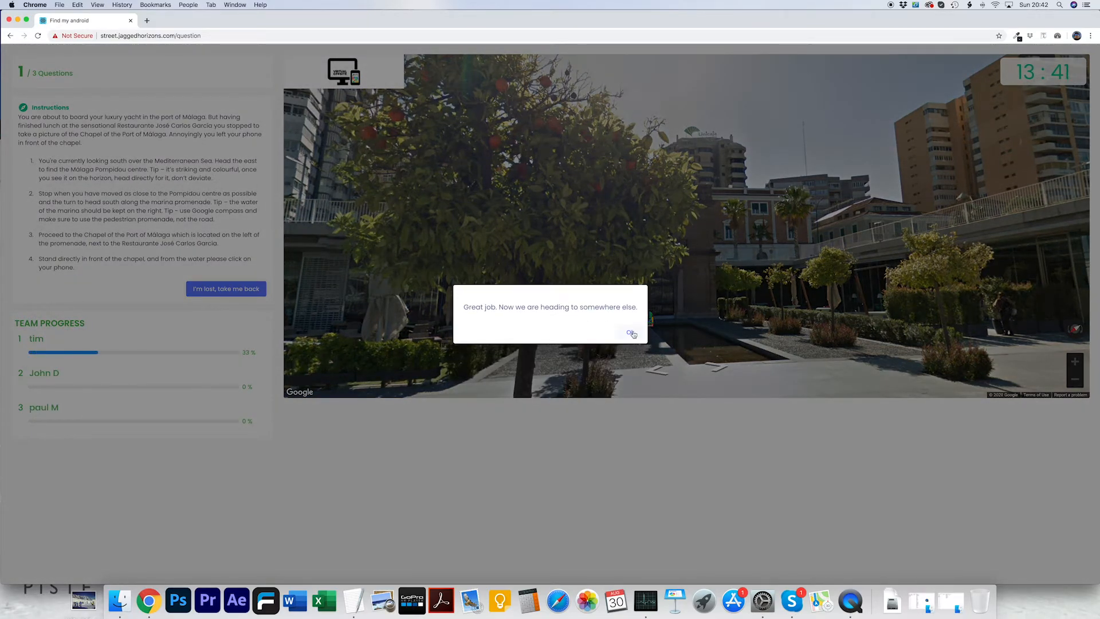
left_click(630, 332)
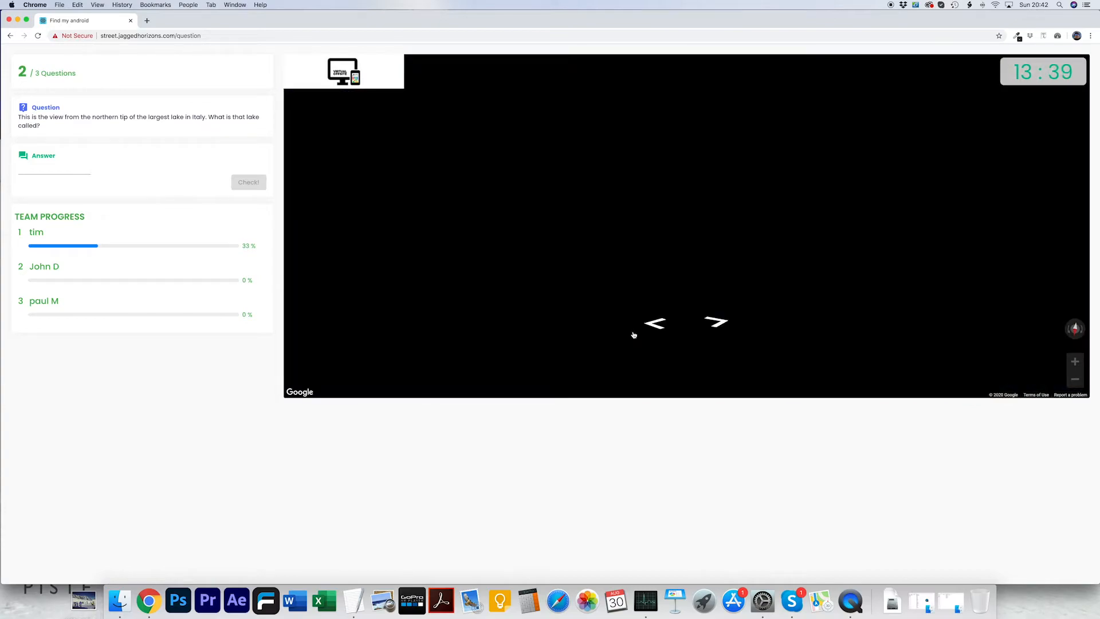